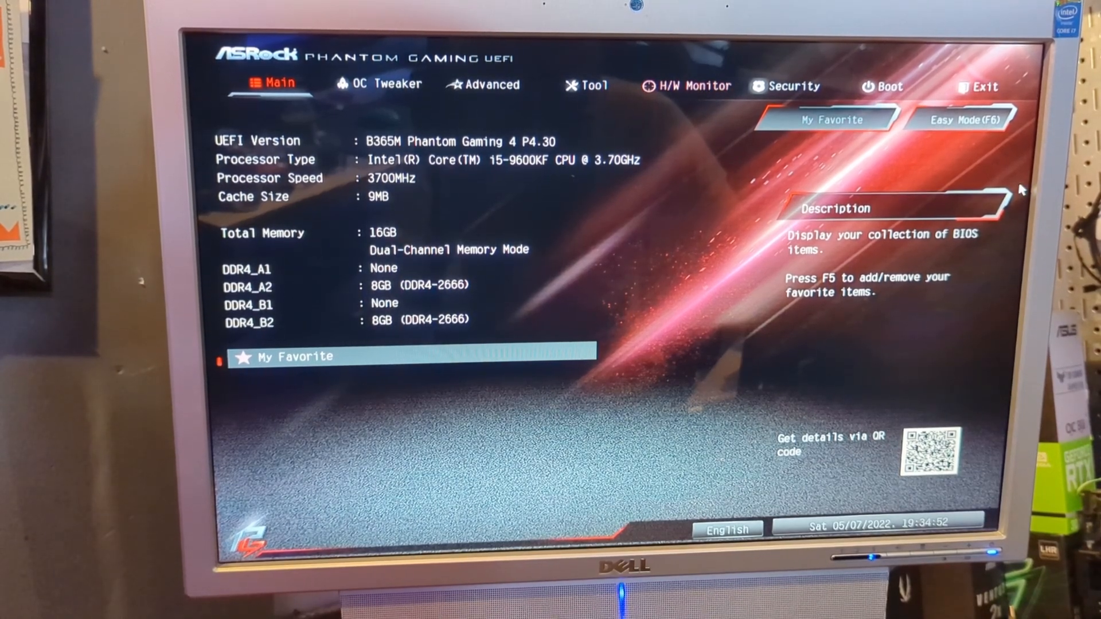
Reach Instant Flash from the Tool page, listing the B365MG44.31A firmware on the USB drive.
click(591, 85)
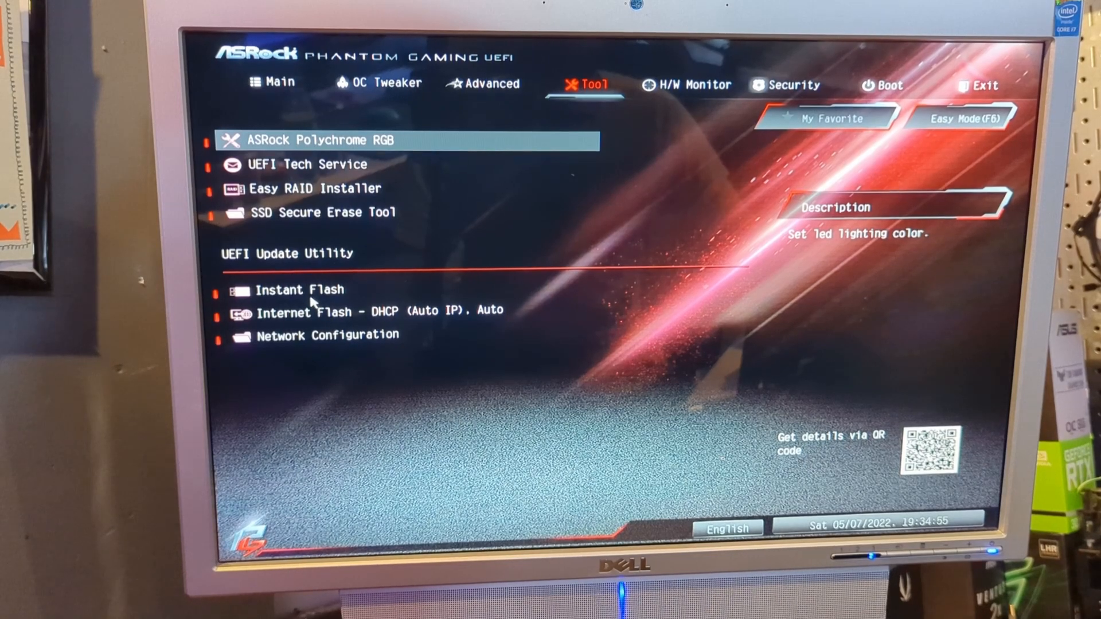
click(301, 290)
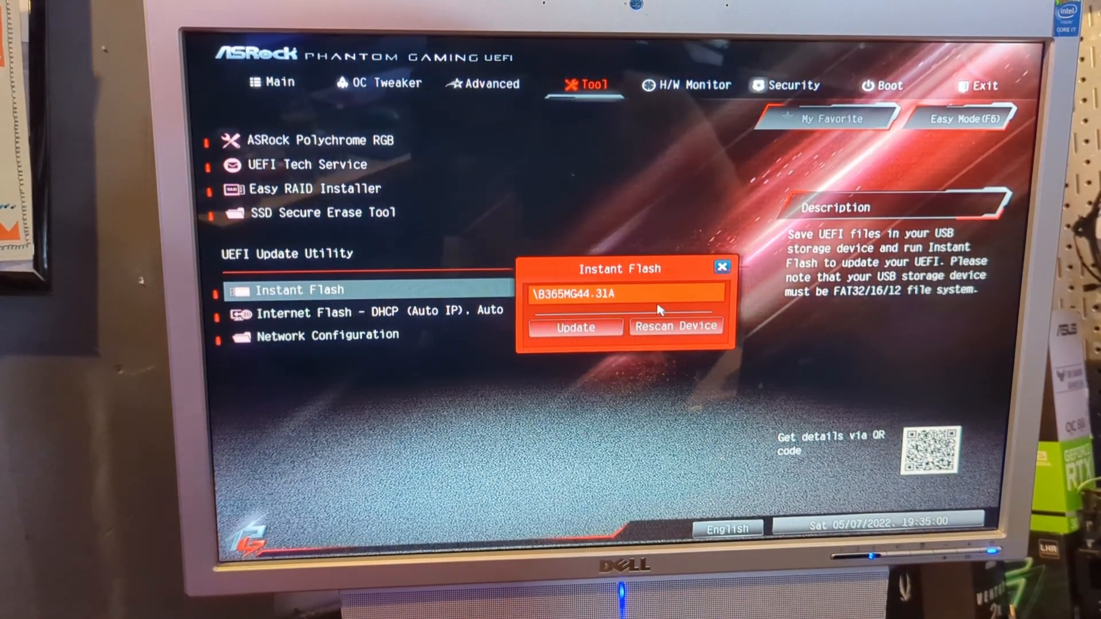
mouse_move(642, 230)
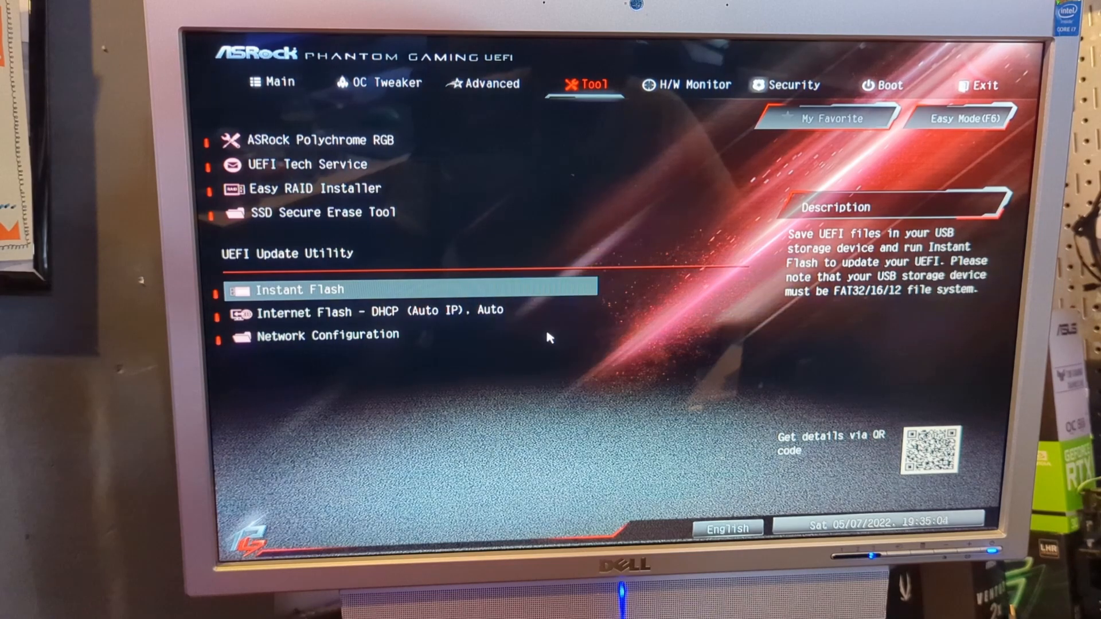
Flash B365MG44.31A, accept the reboot, then proceed with Windows 11 Pro so Setup starts copying files.
click(302, 289)
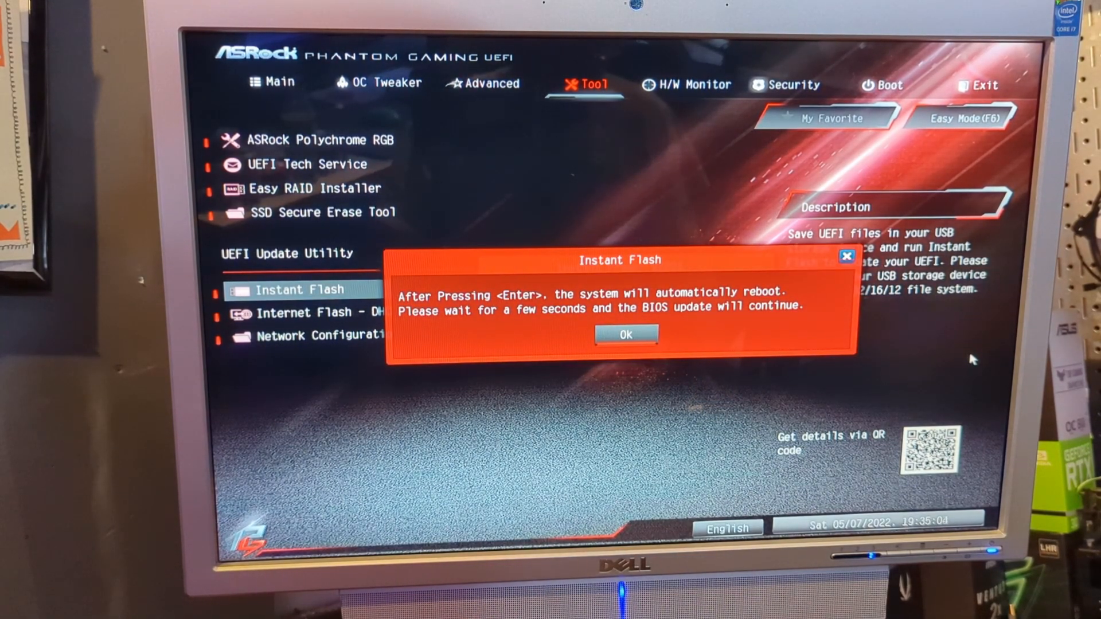
click(625, 335)
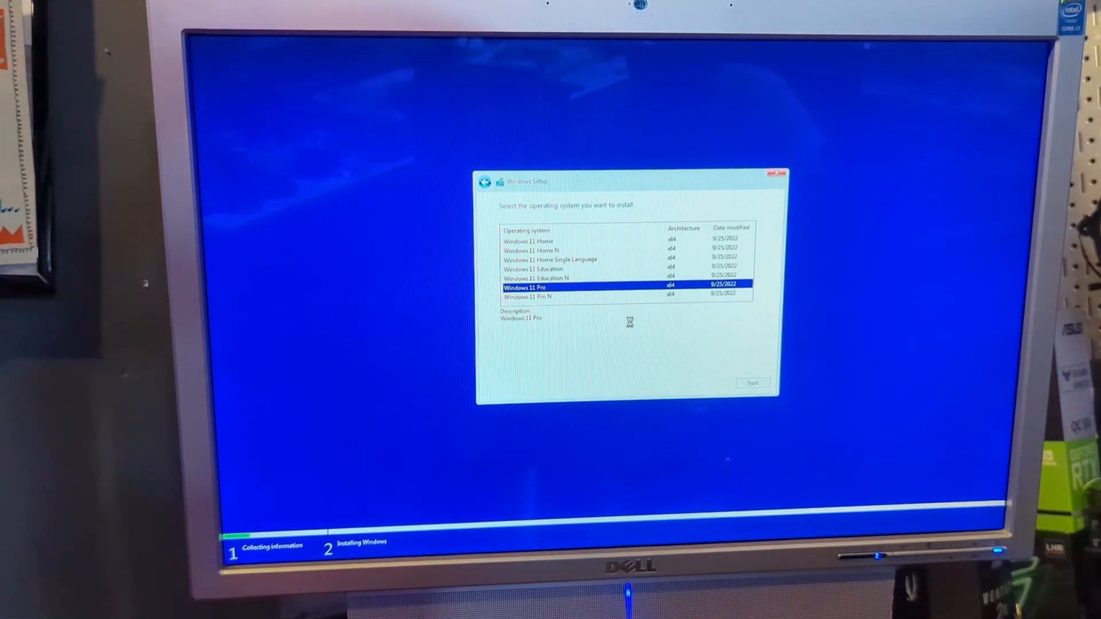
click(751, 383)
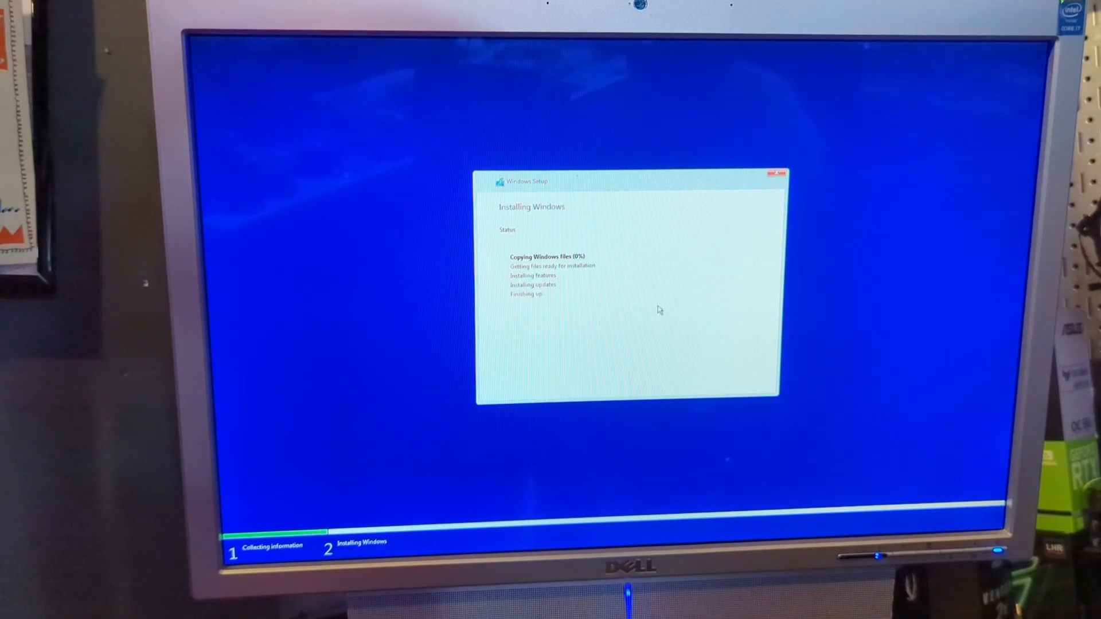